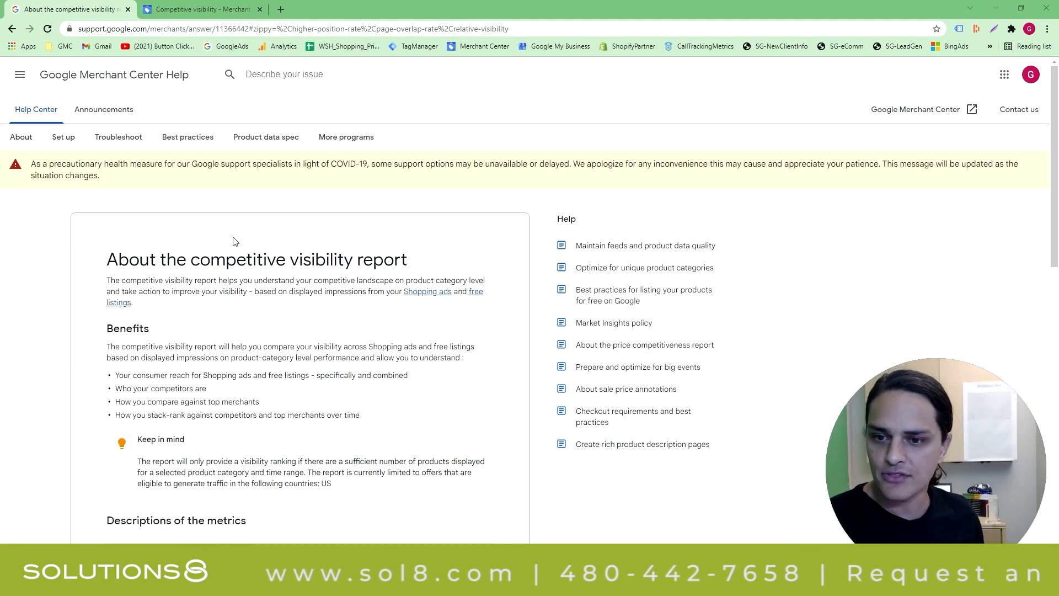
Step: Switch to the Merchant Center tab showing the Your competitors relative visibility chart over 30 days
{"action": "scroll", "scroll_direction": "down", "scroll_amount": 3}
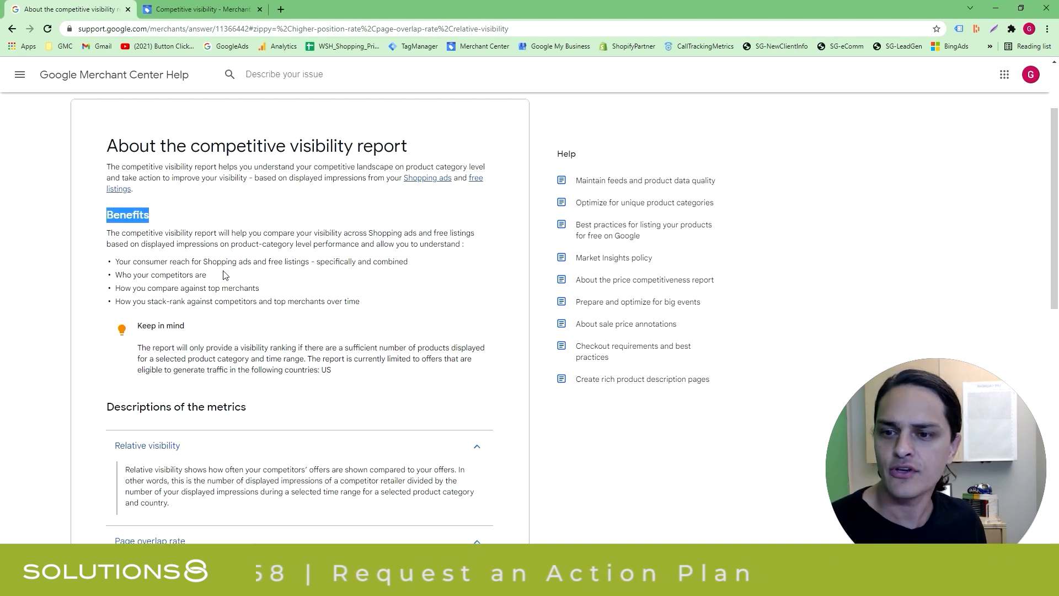
{"action": "scroll", "scroll_direction": "down", "scroll_amount": 3}
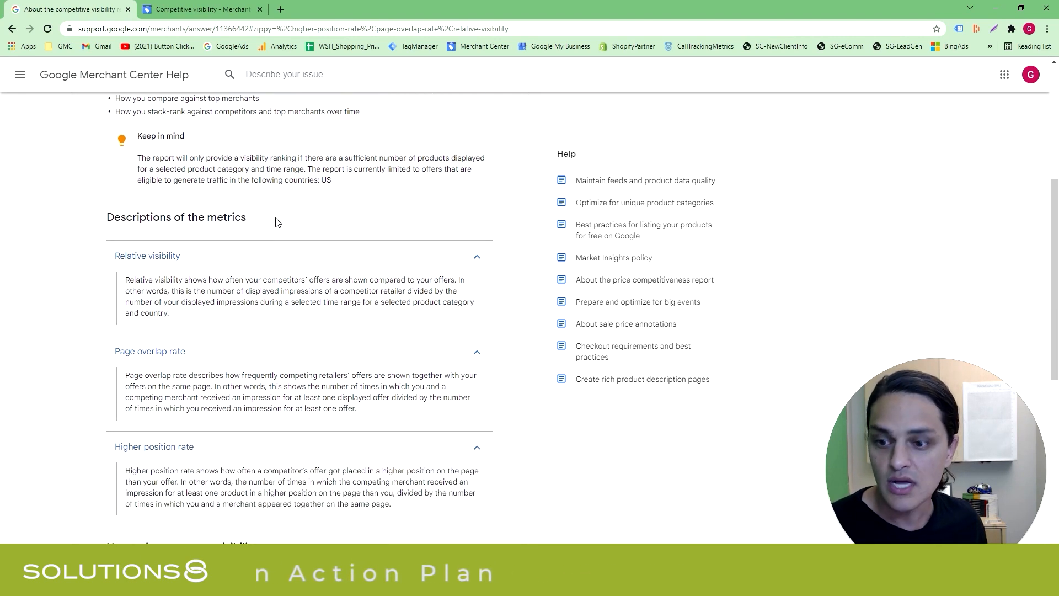
{"action": "scroll", "scroll_direction": "down", "scroll_amount": 3}
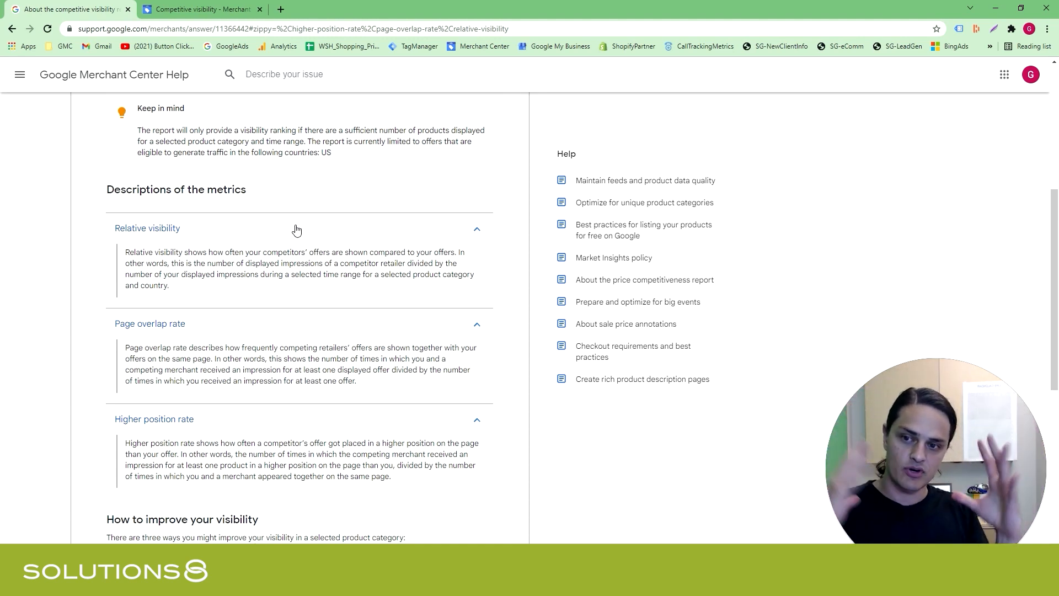
{"action": "mouse_move", "coordinate": [246, 319]}
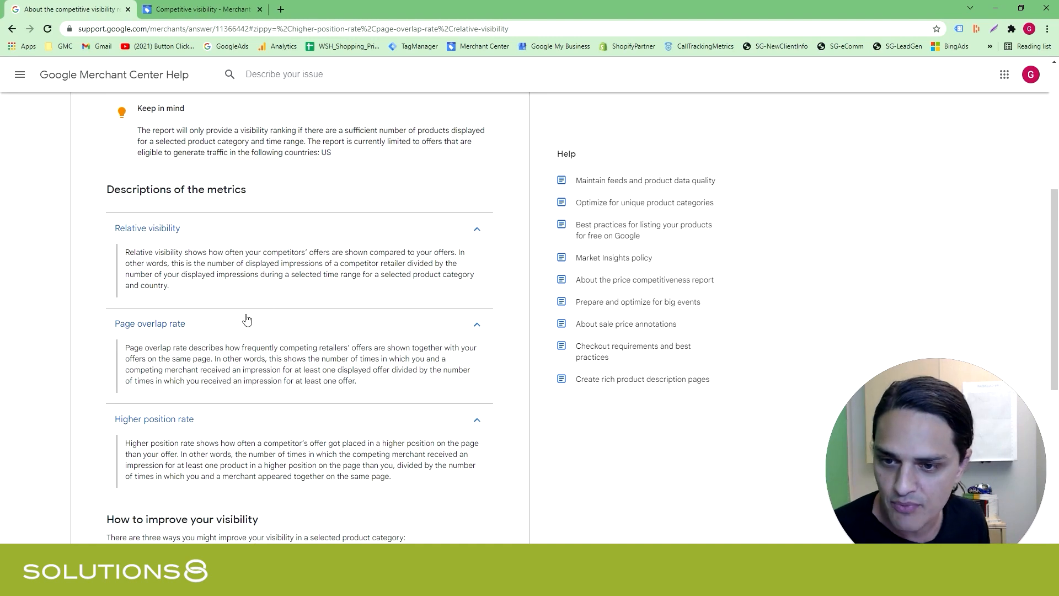
{"action": "mouse_move", "coordinate": [274, 332]}
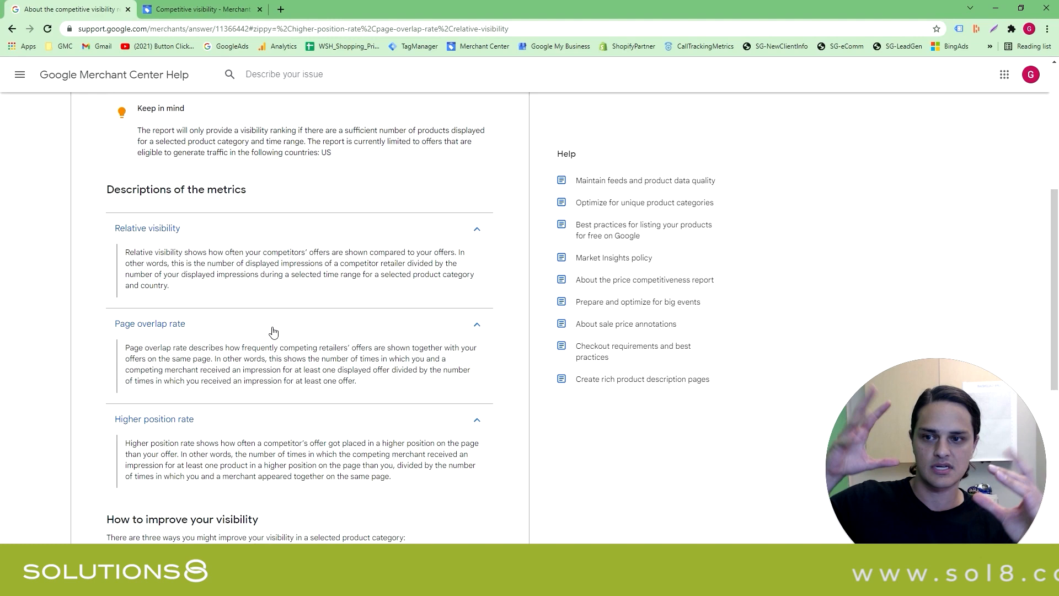
{"action": "scroll", "scroll_direction": "down", "scroll_amount": 3}
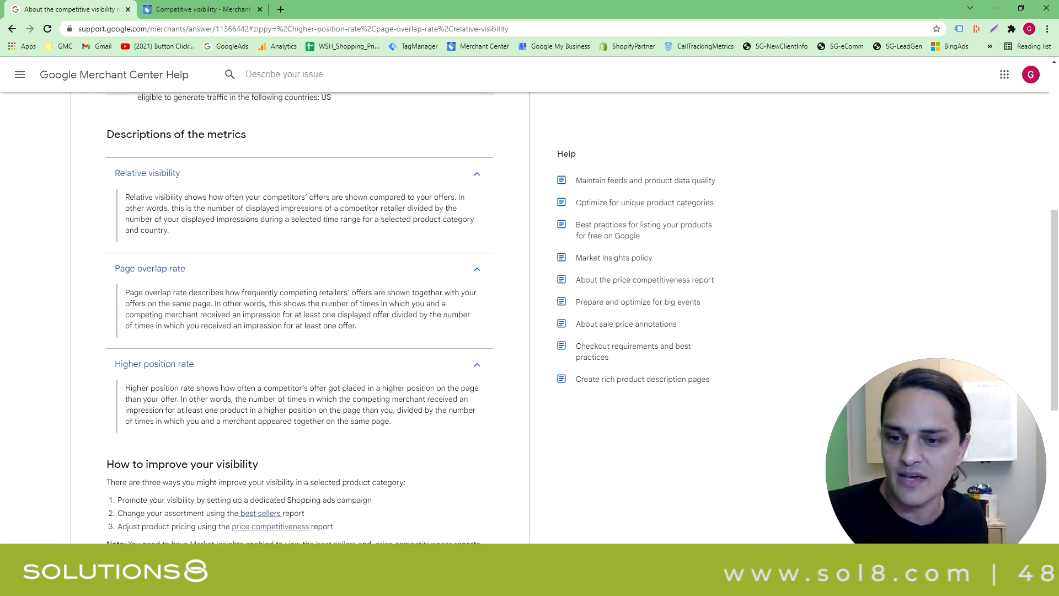
{"action": "scroll", "scroll_direction": "down", "scroll_amount": 3}
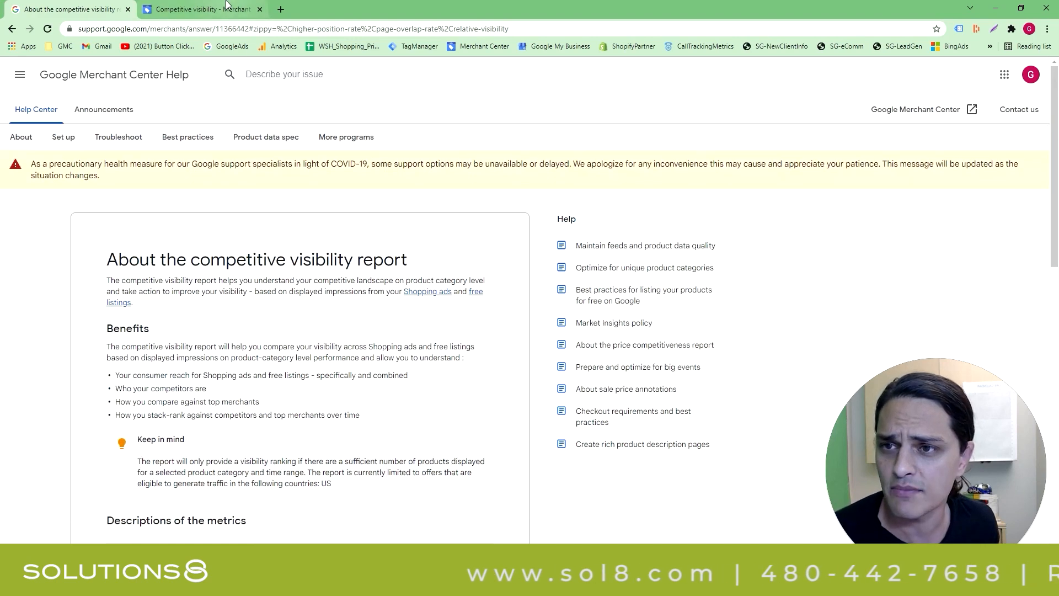
{"action": "left_click", "coordinate": [197, 9]}
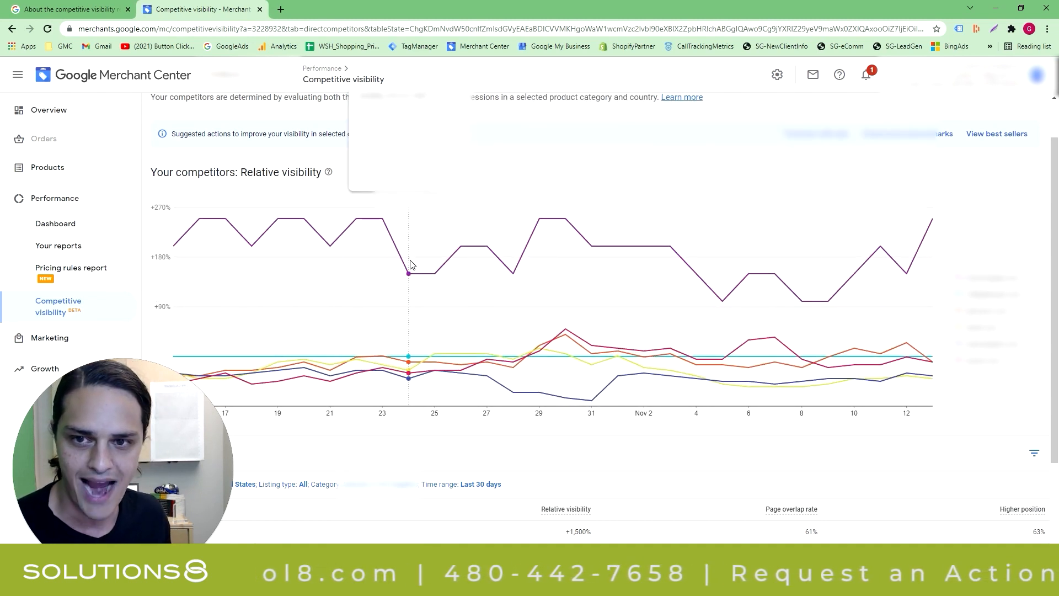
{"action": "mouse_move", "coordinate": [643, 315]}
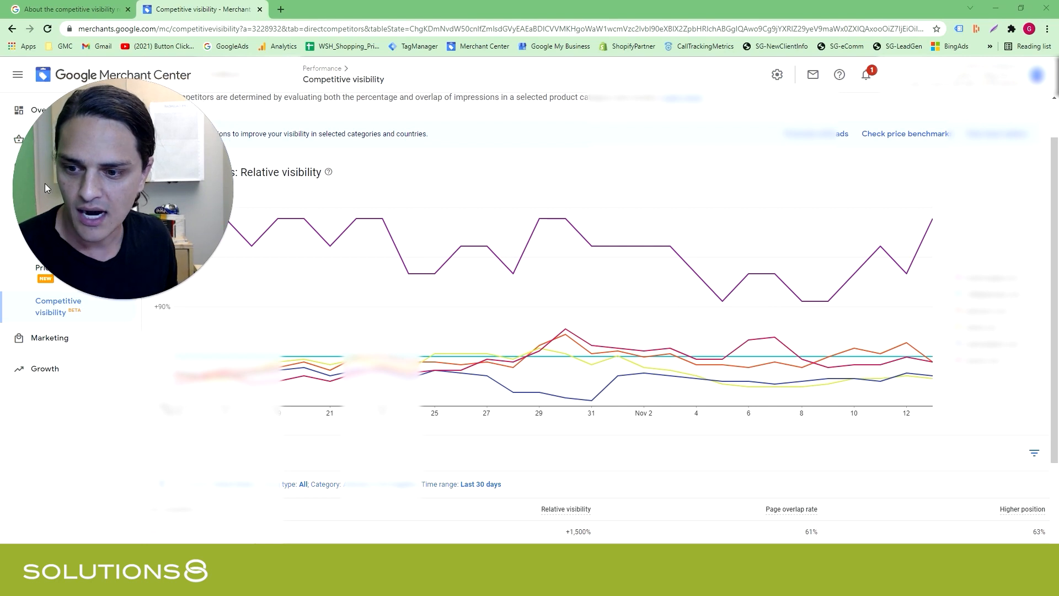
{"action": "scroll", "scroll_direction": "down", "scroll_amount": 3}
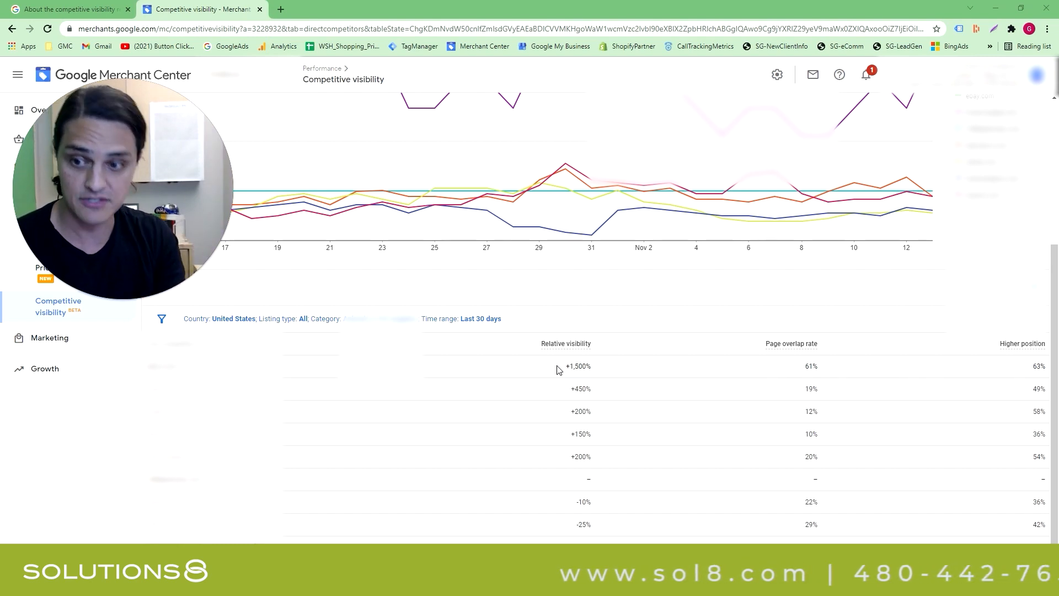
{"action": "mouse_move", "coordinate": [652, 370]}
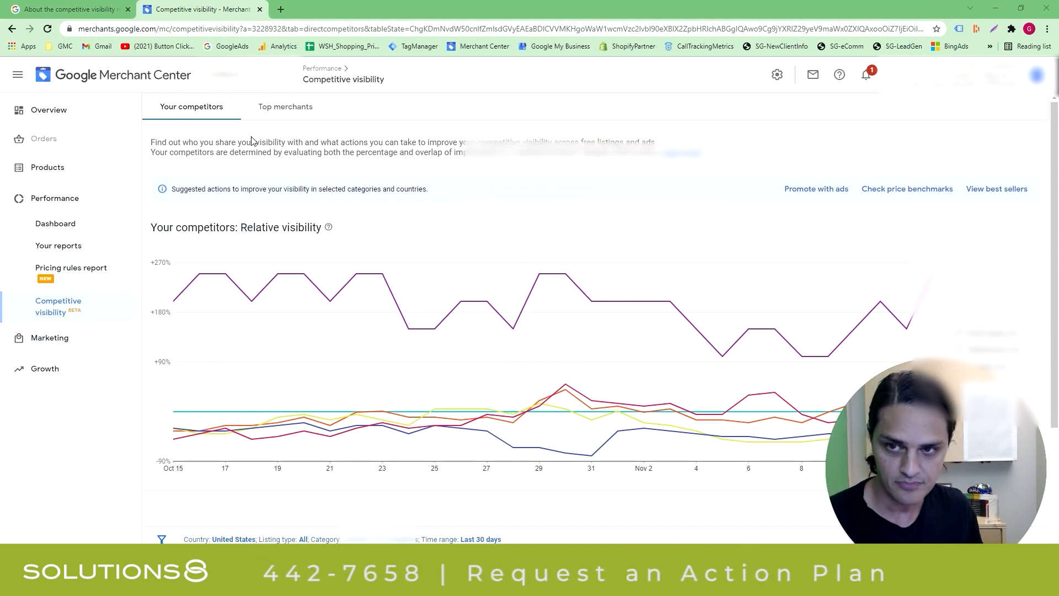
Step: Show the Top merchants benchmark comparing your visibility against top merchants in a two-line chart
{"action": "left_click", "coordinate": [285, 106]}
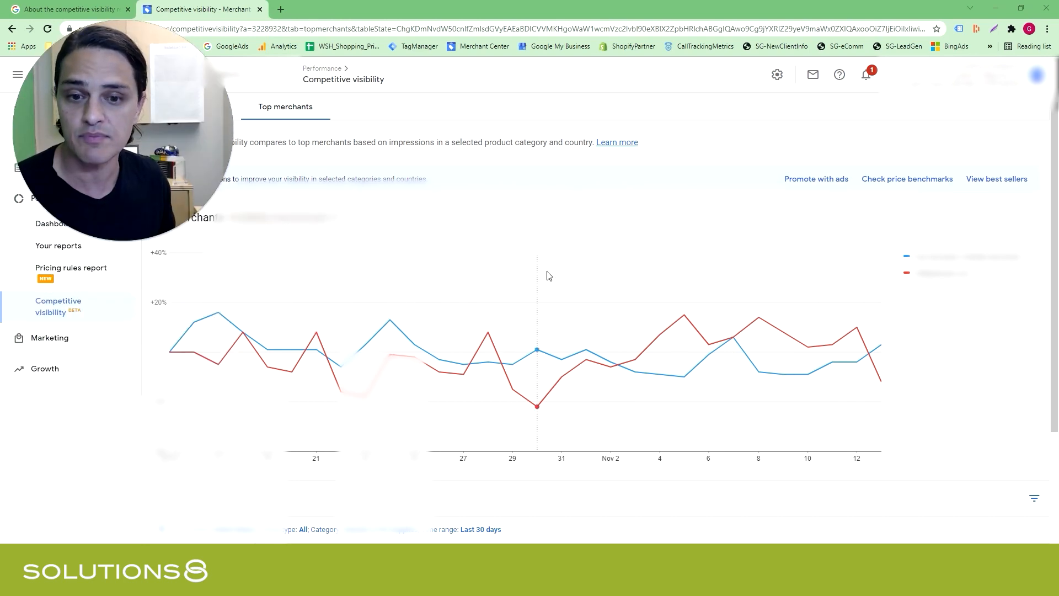
{"action": "mouse_move", "coordinate": [671, 351]}
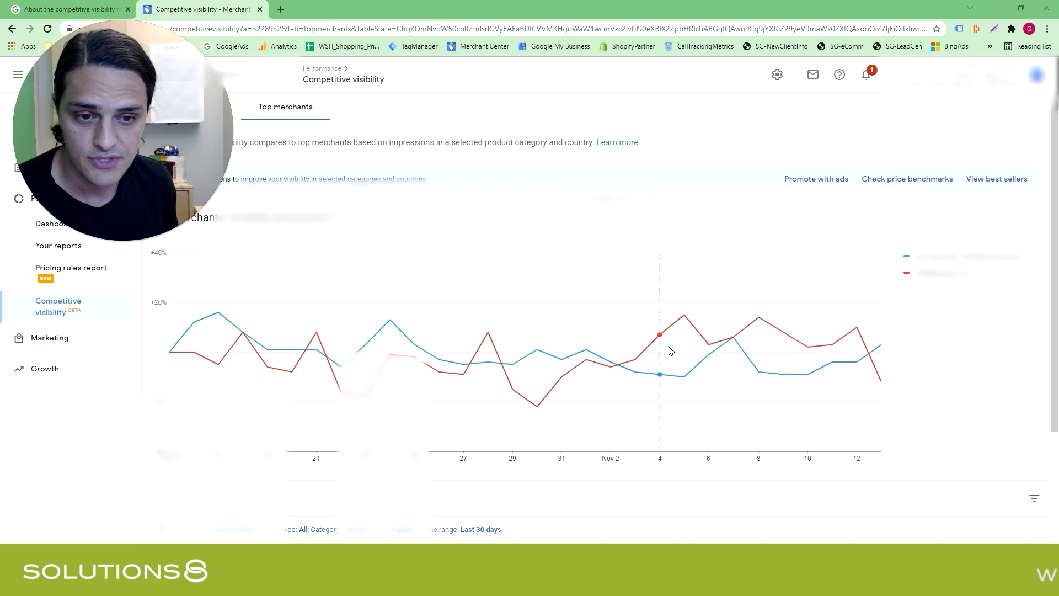
{"action": "mouse_move", "coordinate": [609, 375]}
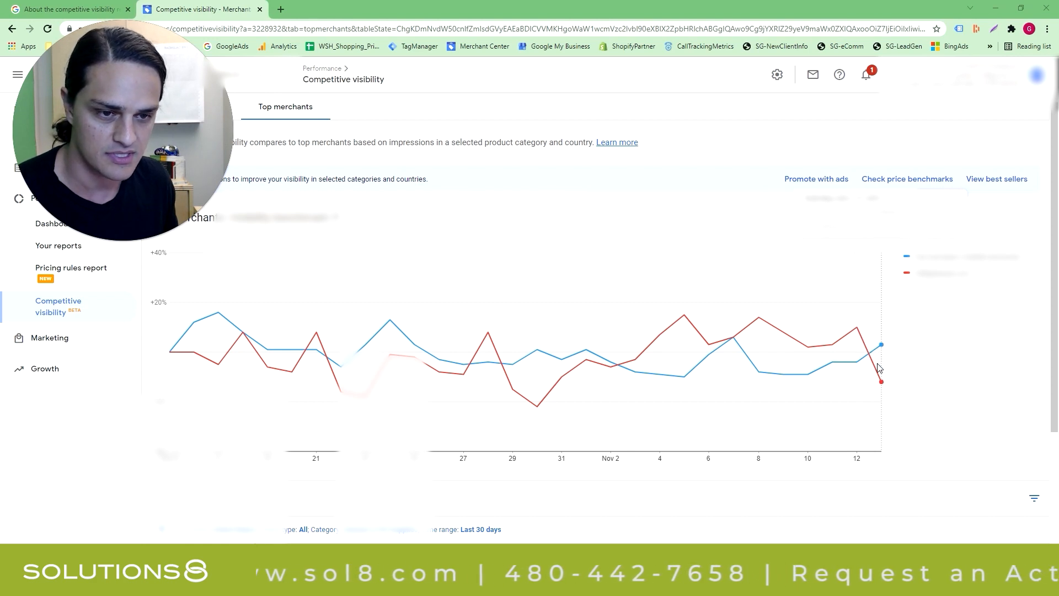
{"action": "scroll", "scroll_direction": "down", "scroll_amount": 3}
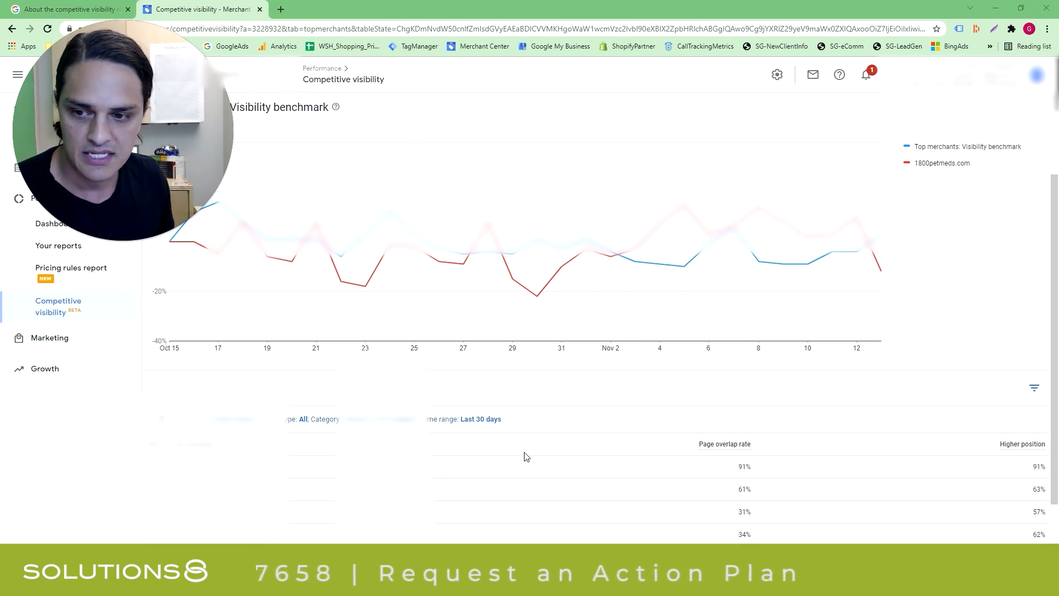
{"action": "scroll", "scroll_direction": "down", "scroll_amount": 3}
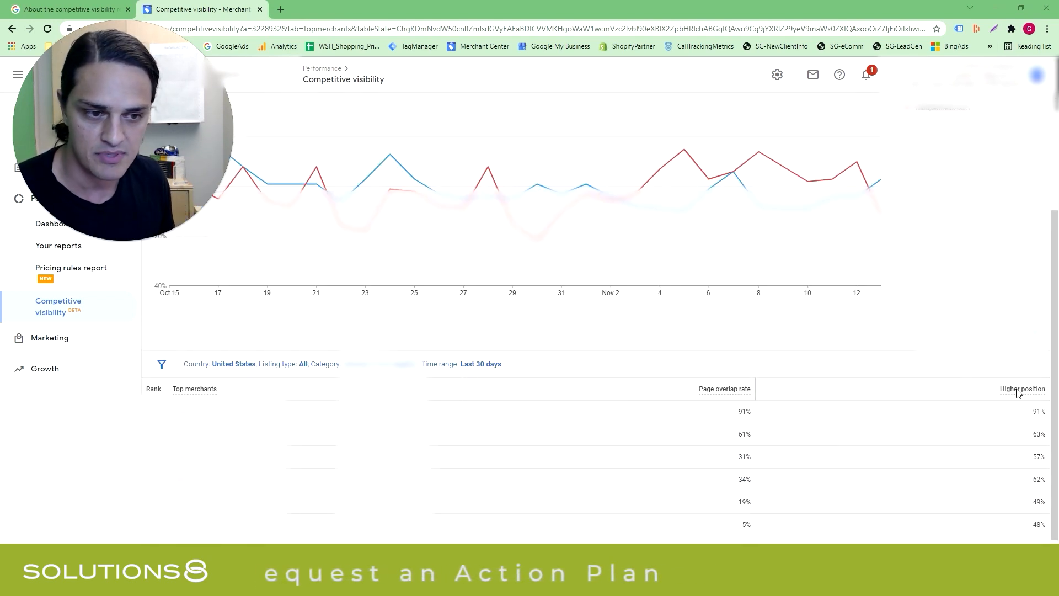